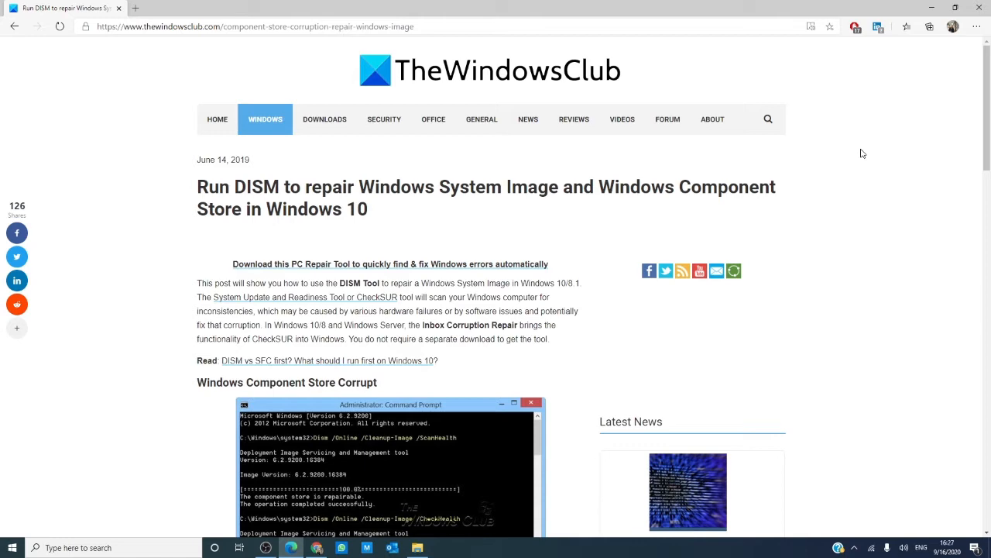
mouse_move(943, 17)
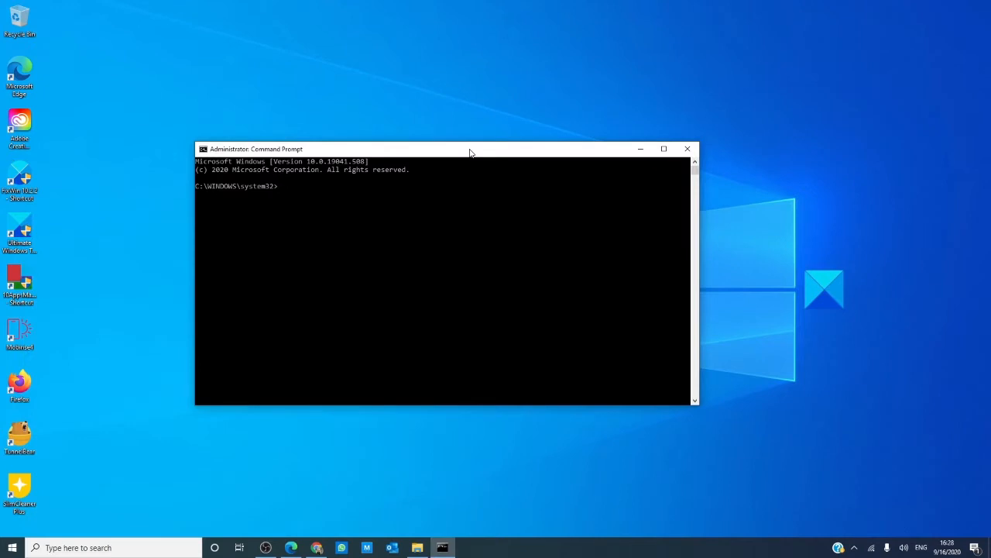
- Enter 'dism /online /cleanup-image /scanhealth' without running it, then start erasing scanhealth
type("dism")
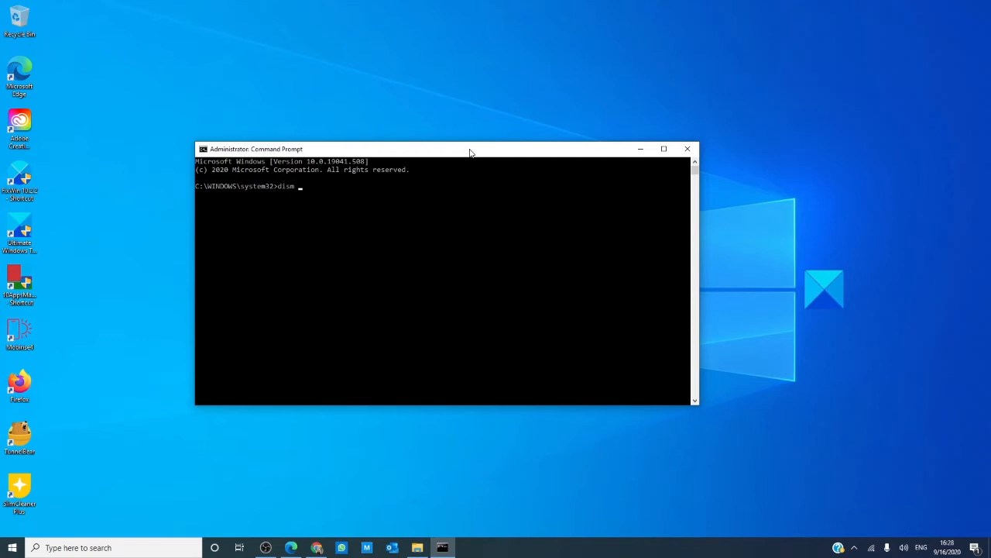
type("/on;li")
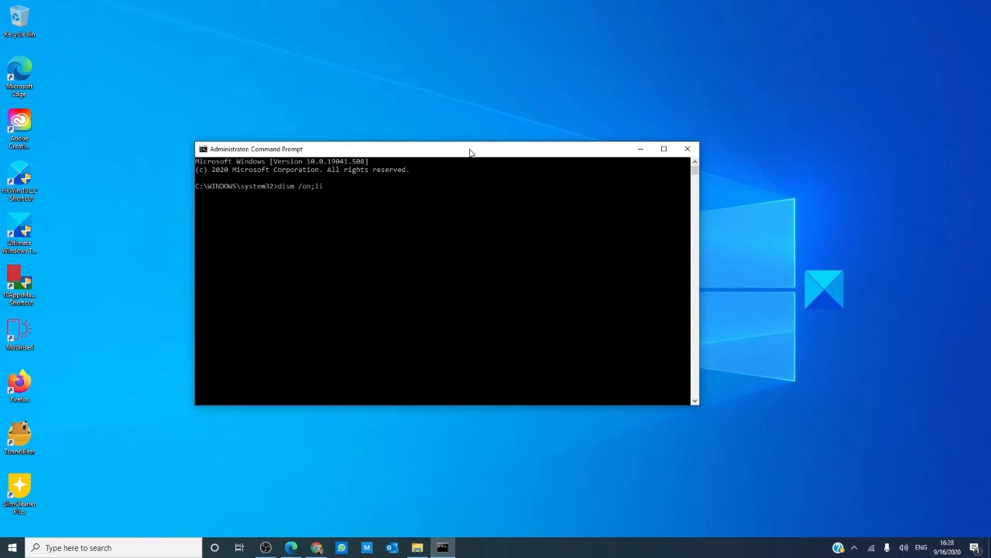
type("onlin")
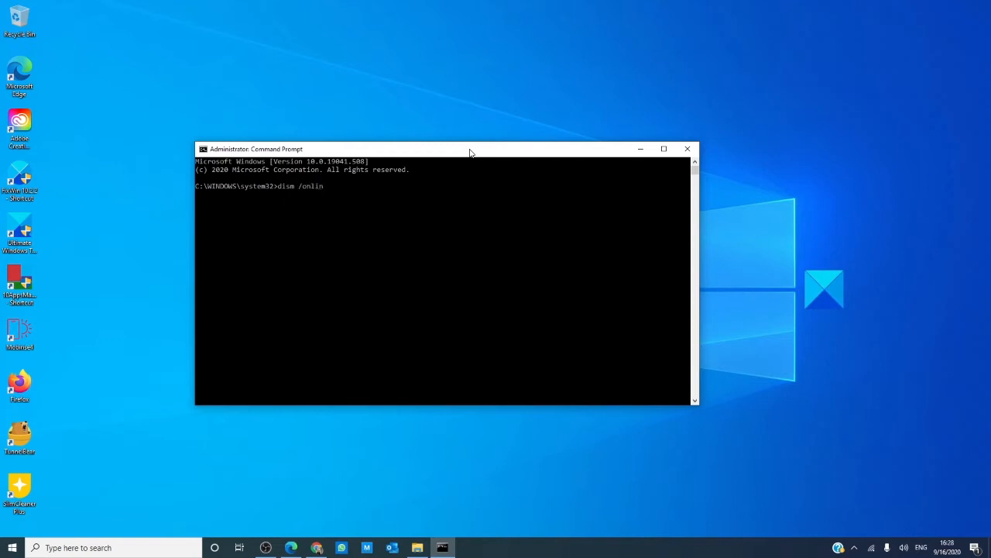
type("e")
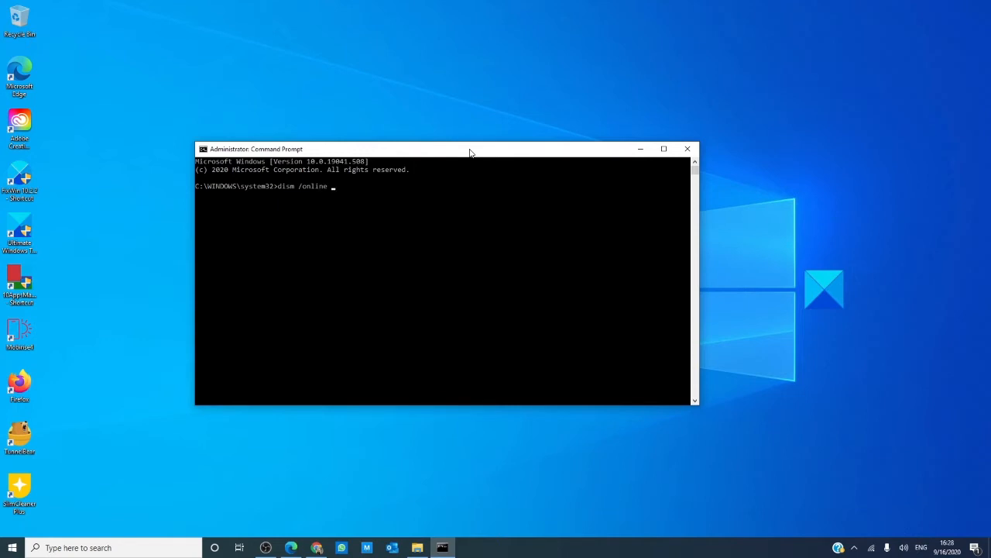
type("/clean")
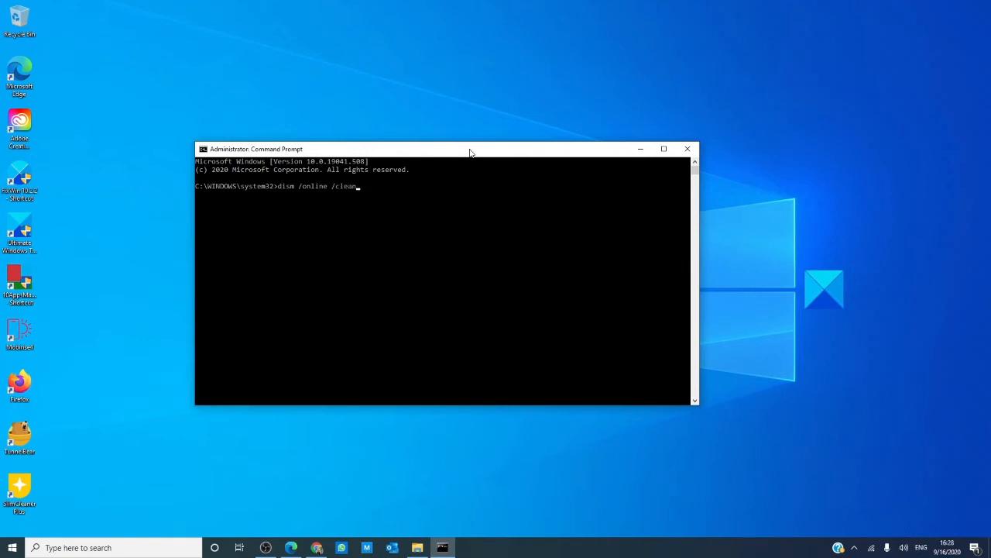
type("up-")
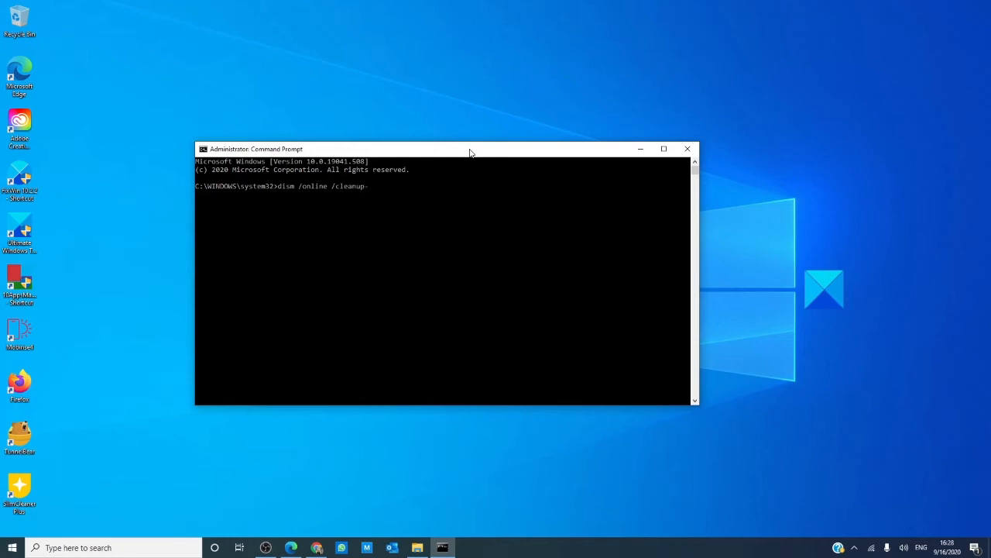
type("image")
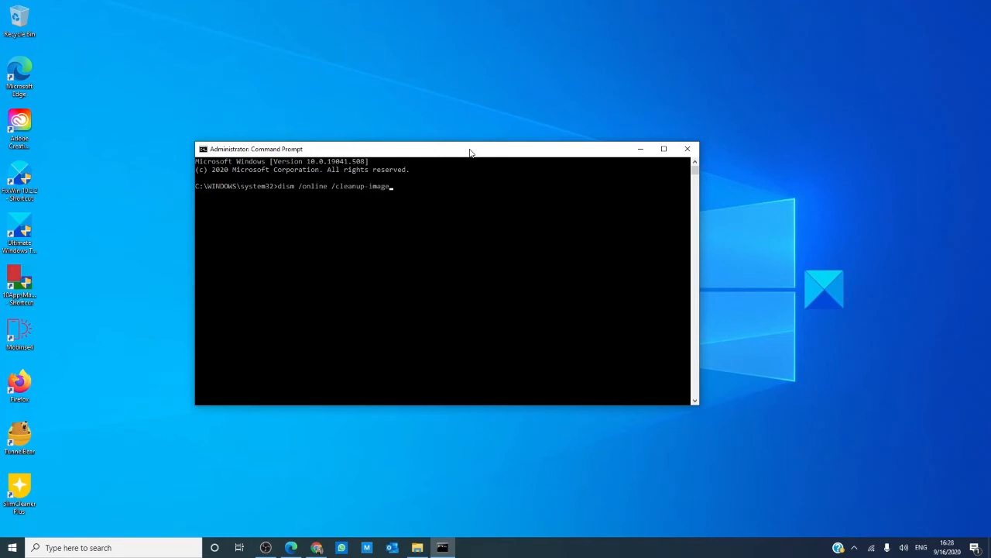
type("/")
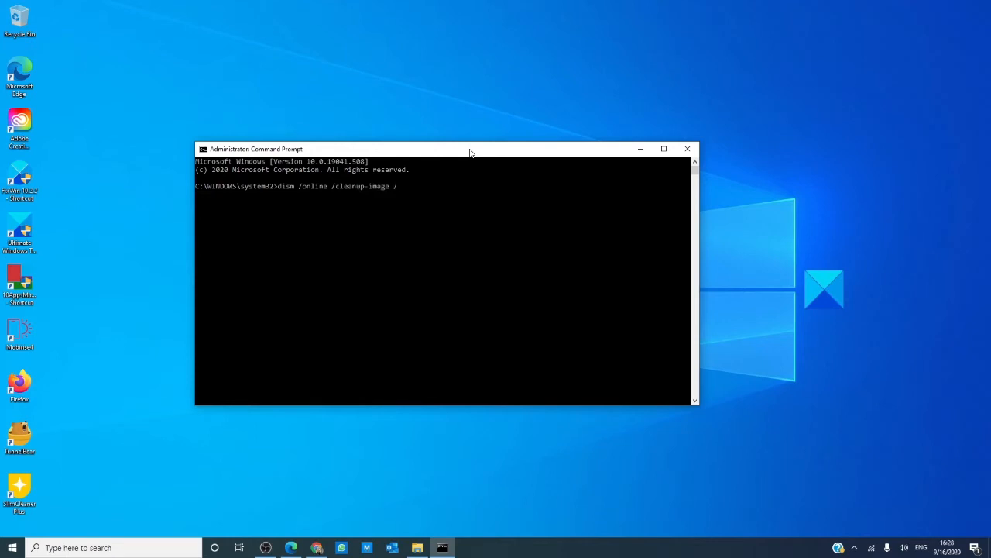
type("scan")
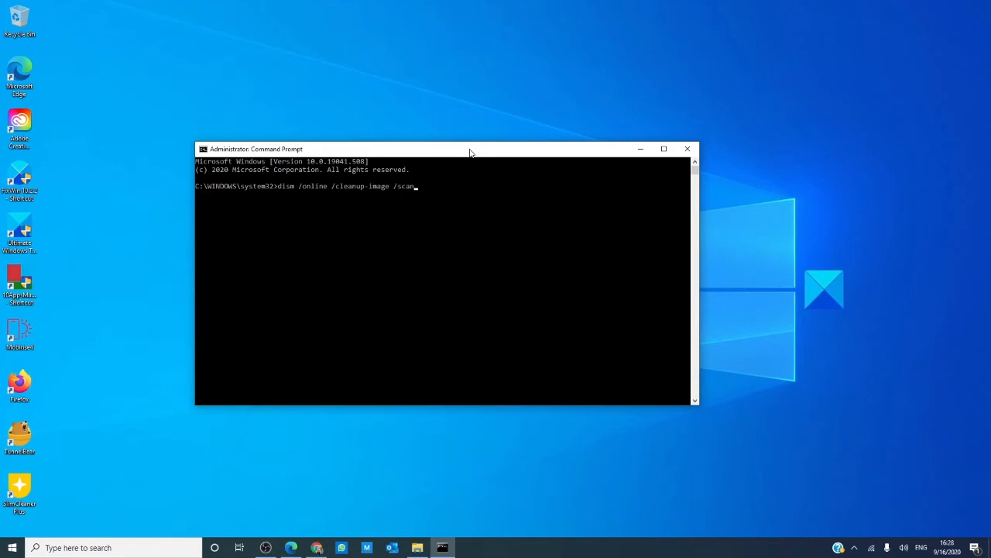
type("health")
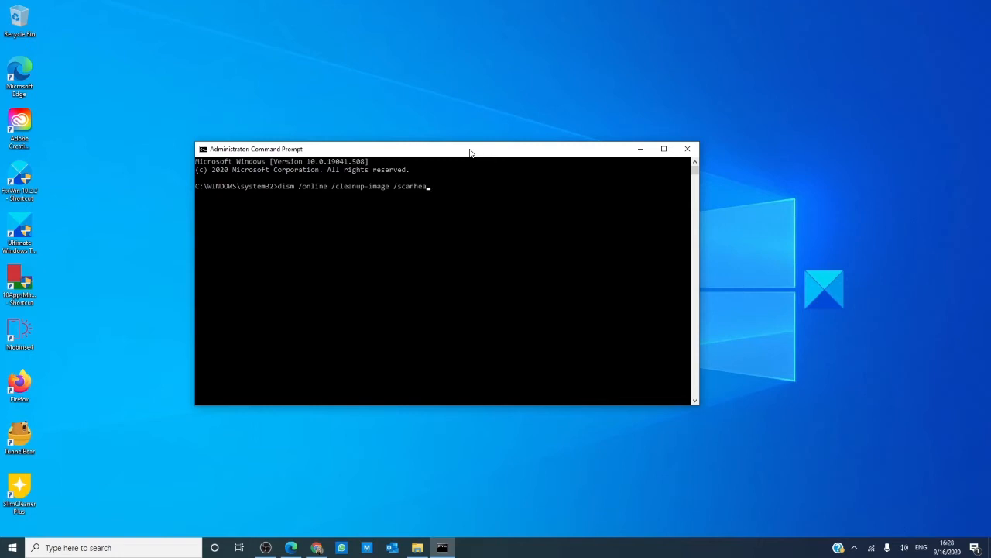
key("BackSpace")
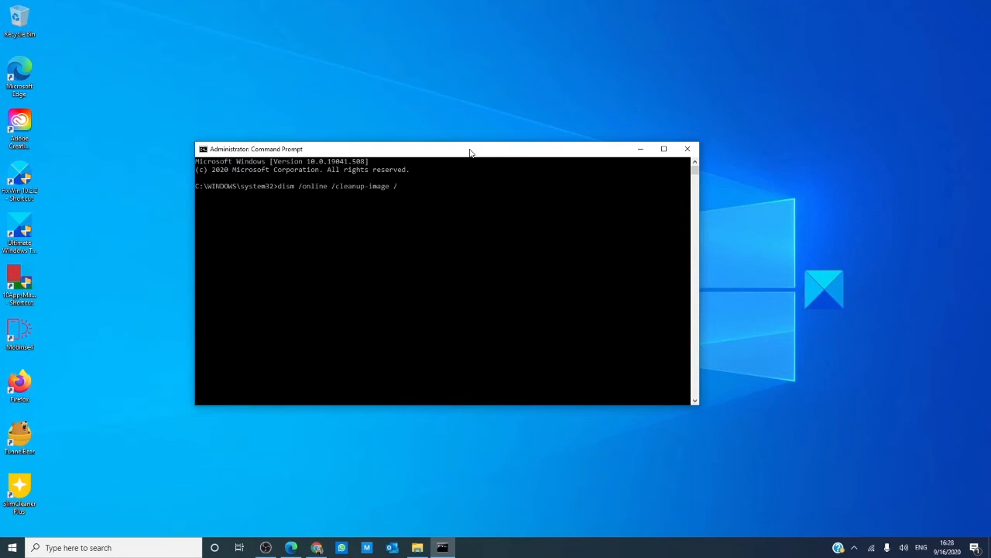
- Type 'checkhealth' after 'dism /online /cleanup-image /' in place of scanhealth
type("chea")
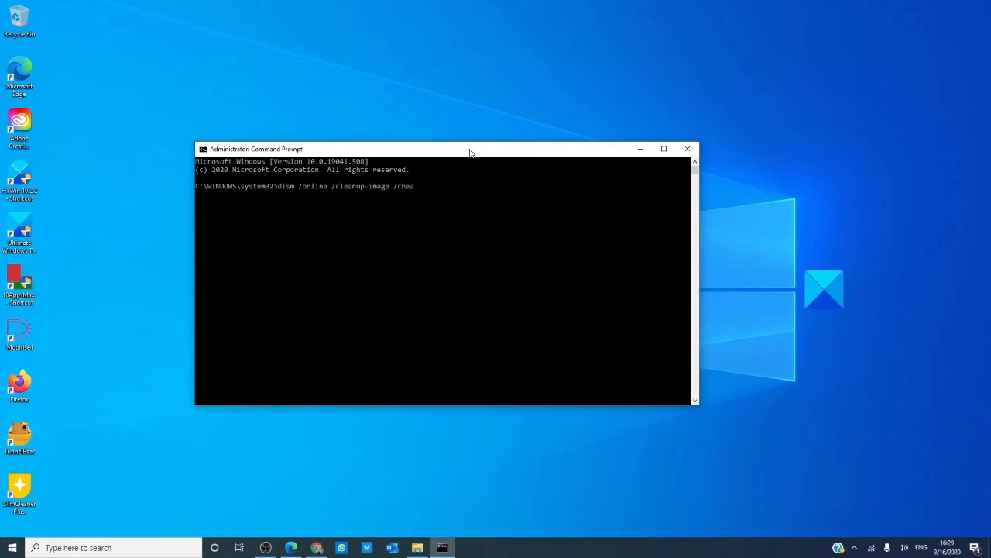
type("ck")
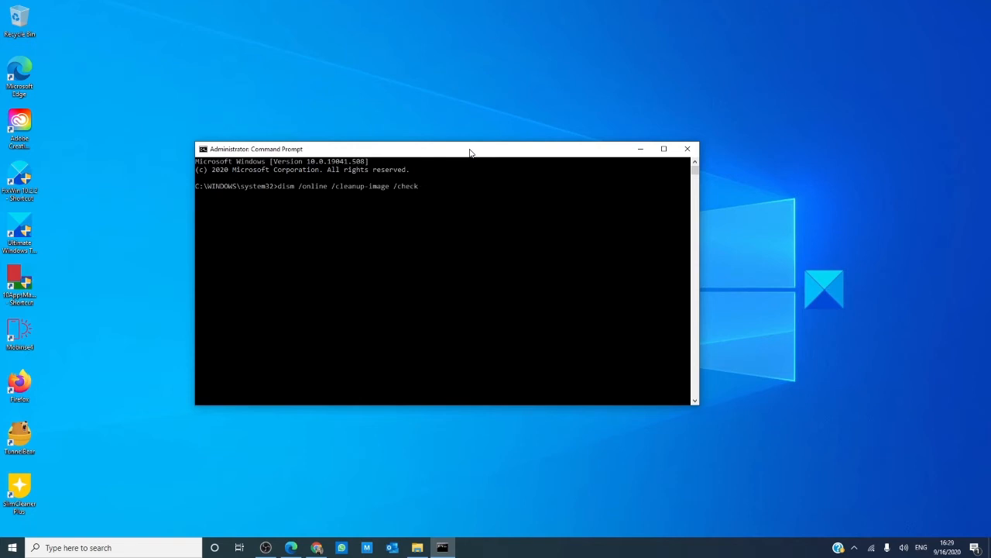
type("health")
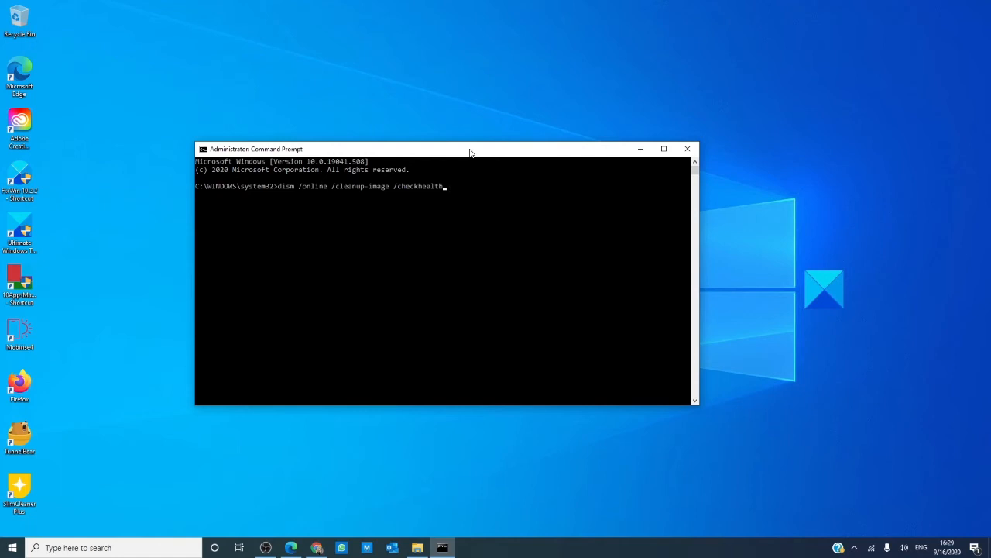
- Swap checkhealth for restorehealth, then return to TheWindowsClub DISM article in Edge
key("Backspace")
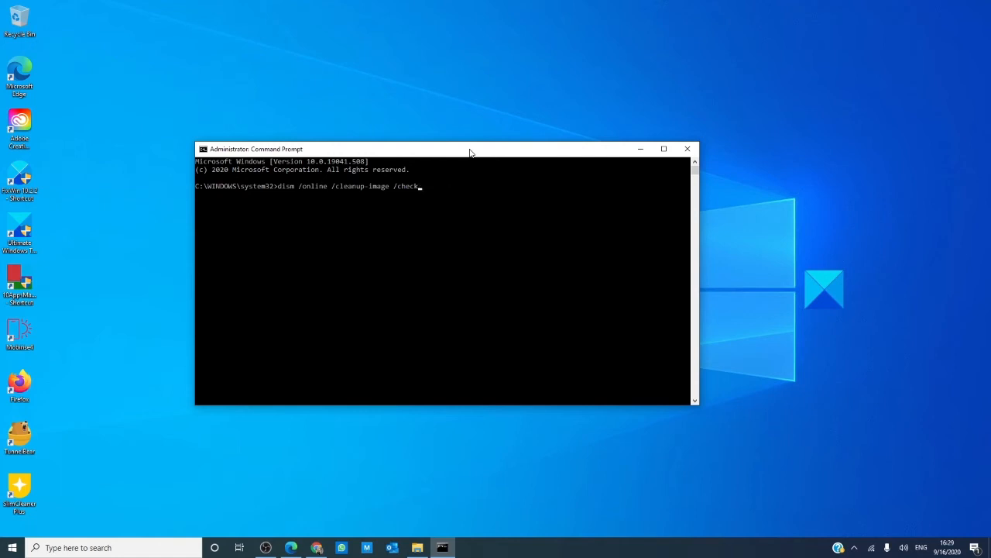
key("Backspace")
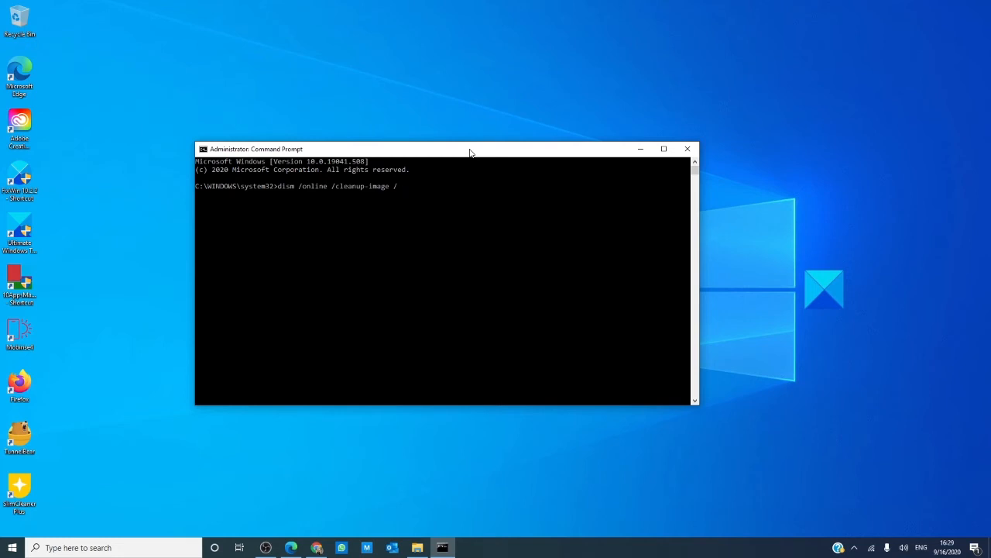
type("resto")
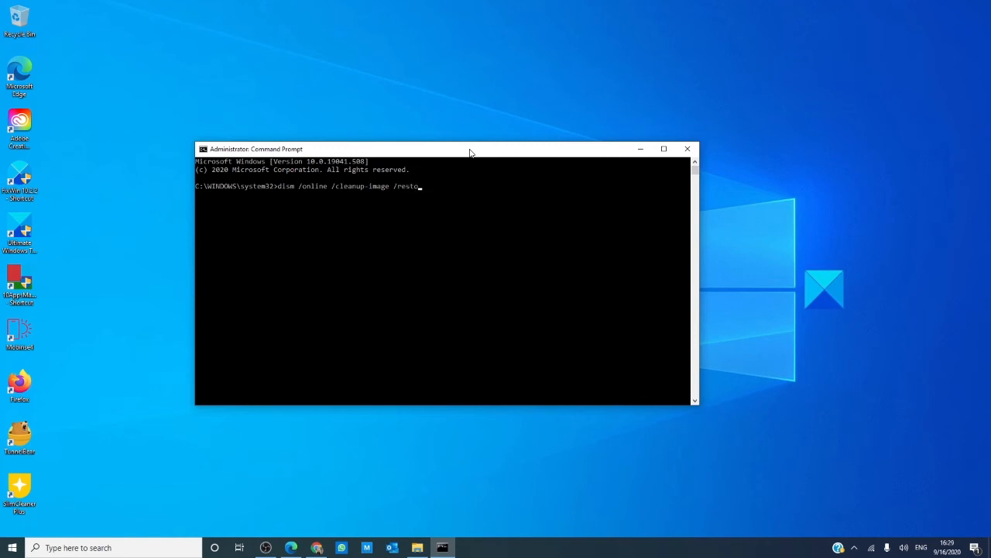
type("rehealth")
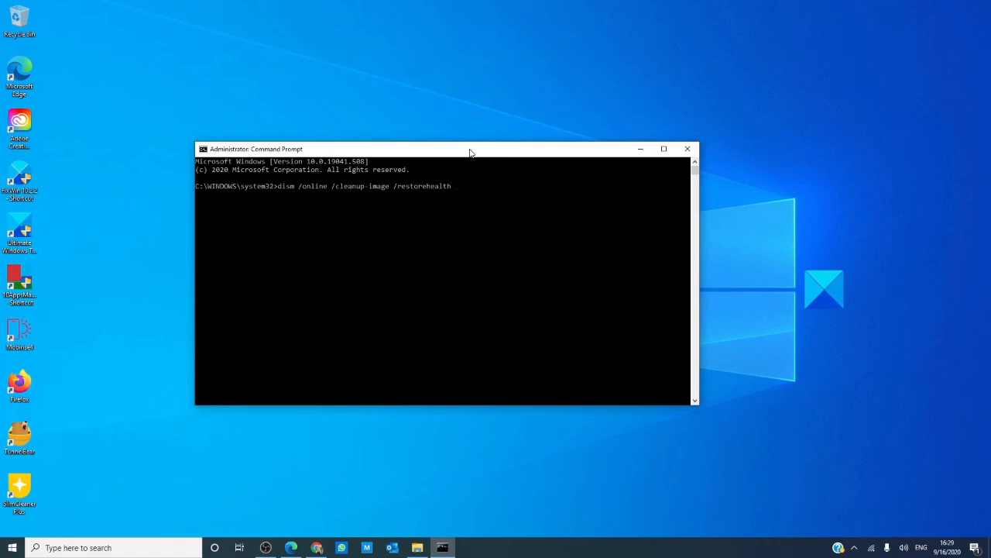
left_click(290, 548)
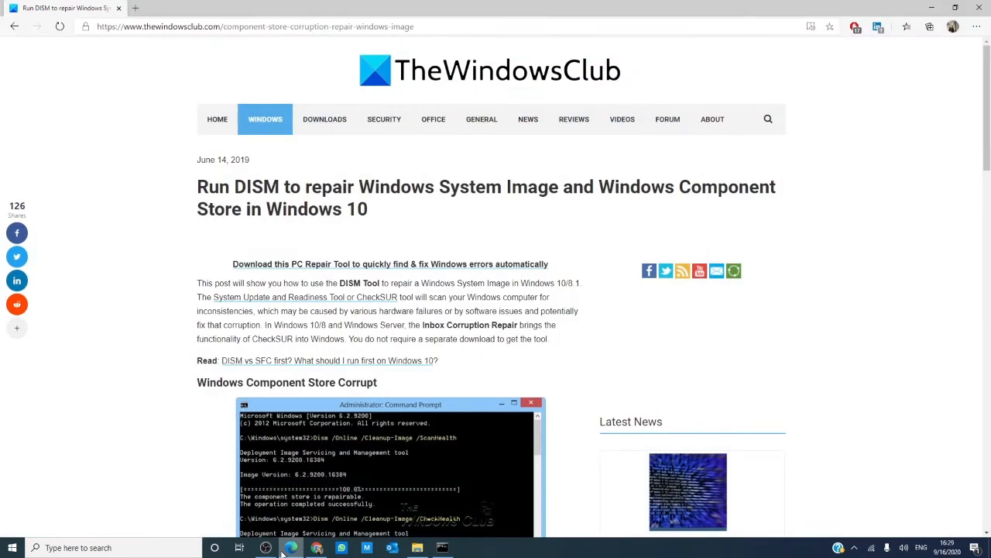